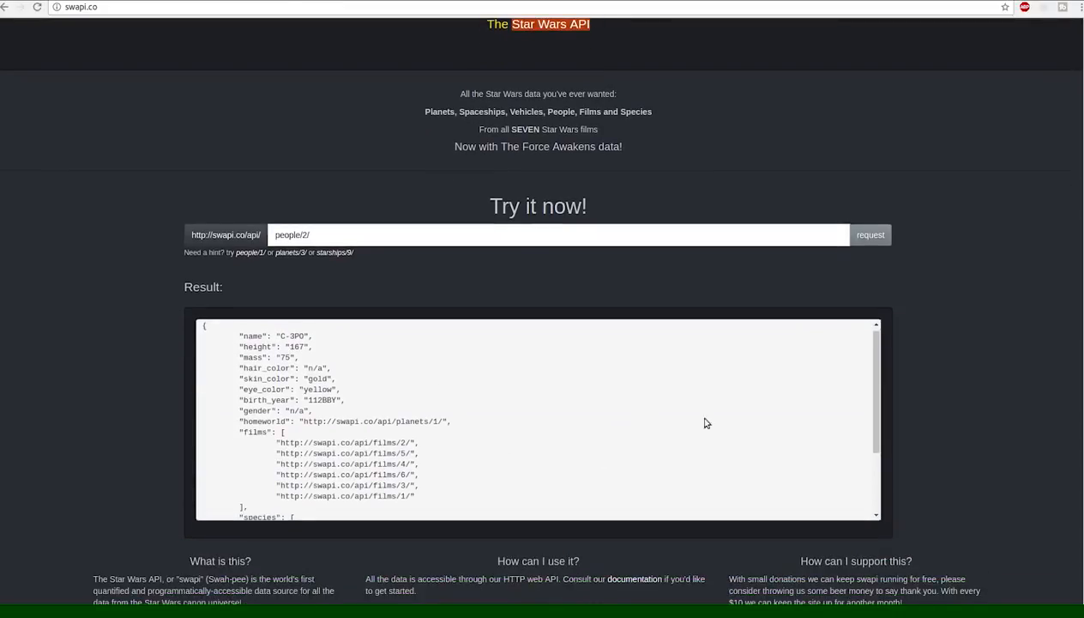
Step: Toggle Luke Skywalker's info panel, leaving it expanded to show gender male, 19BBY birth date and blond hair
scroll("down", 3)
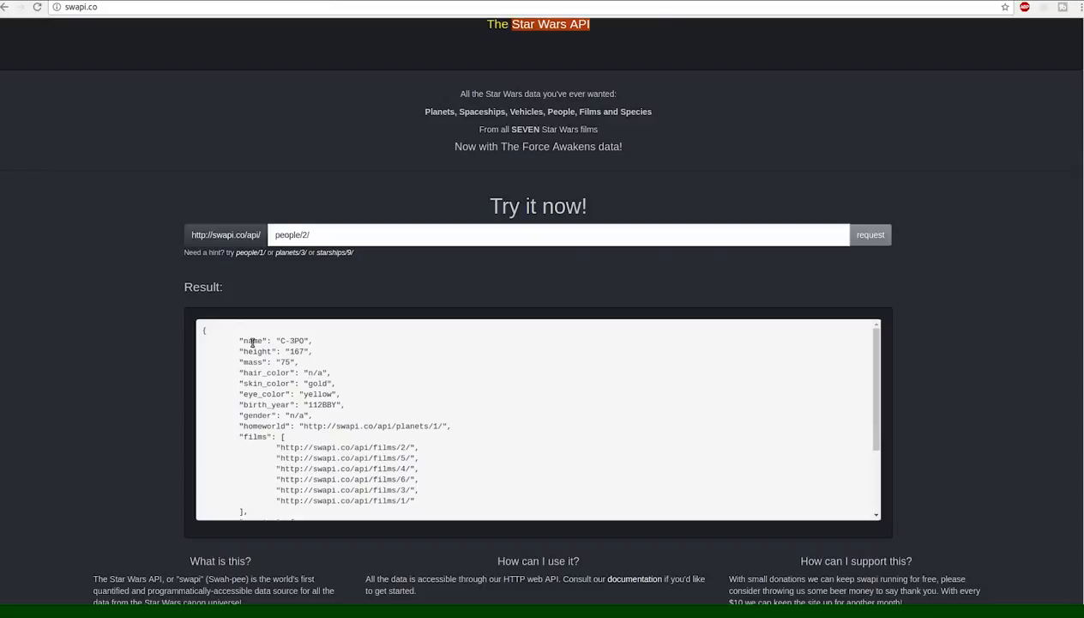
scroll("down", 3)
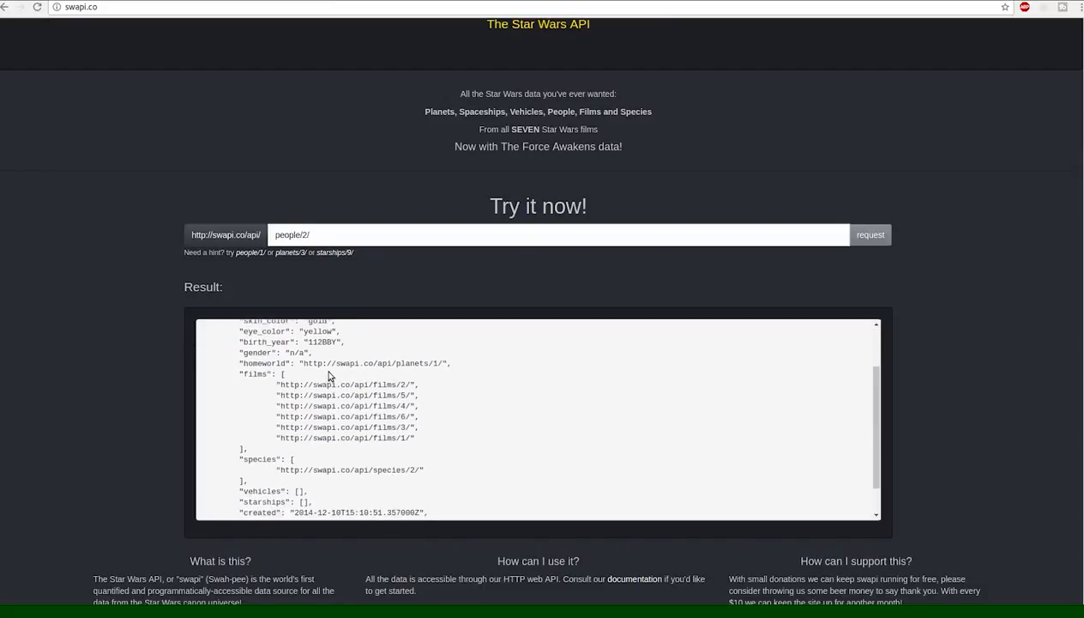
scroll("down", 3)
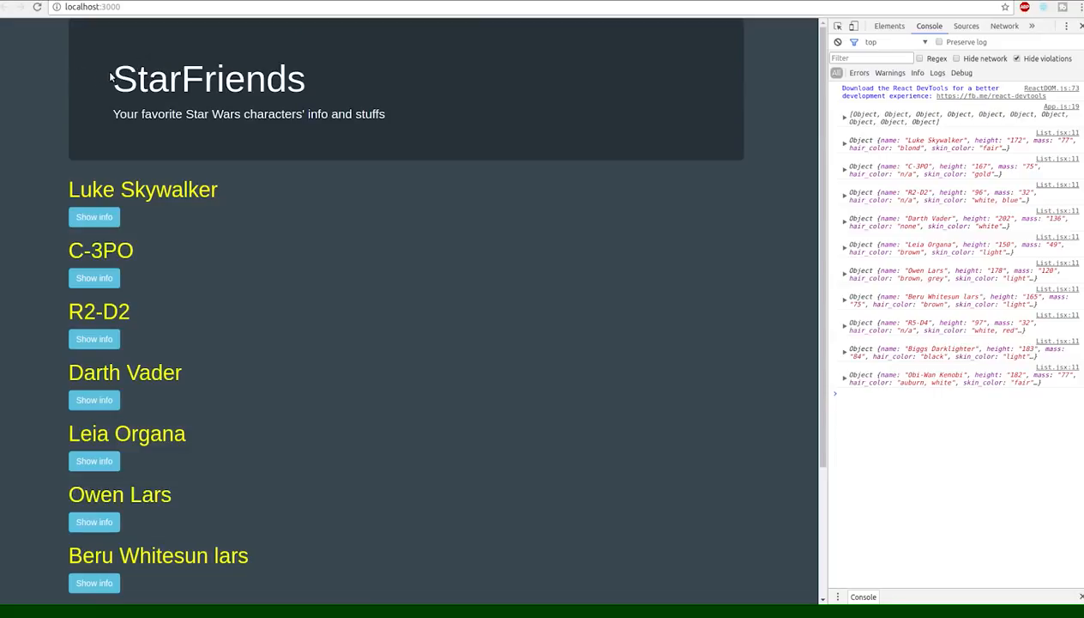
mouse_move(213, 148)
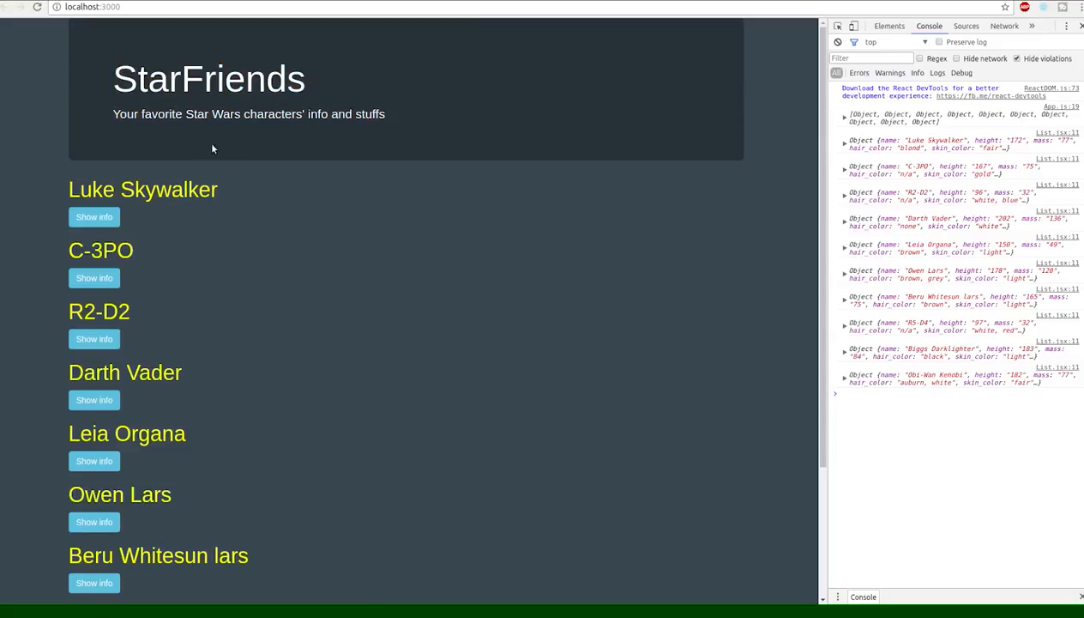
mouse_move(322, 161)
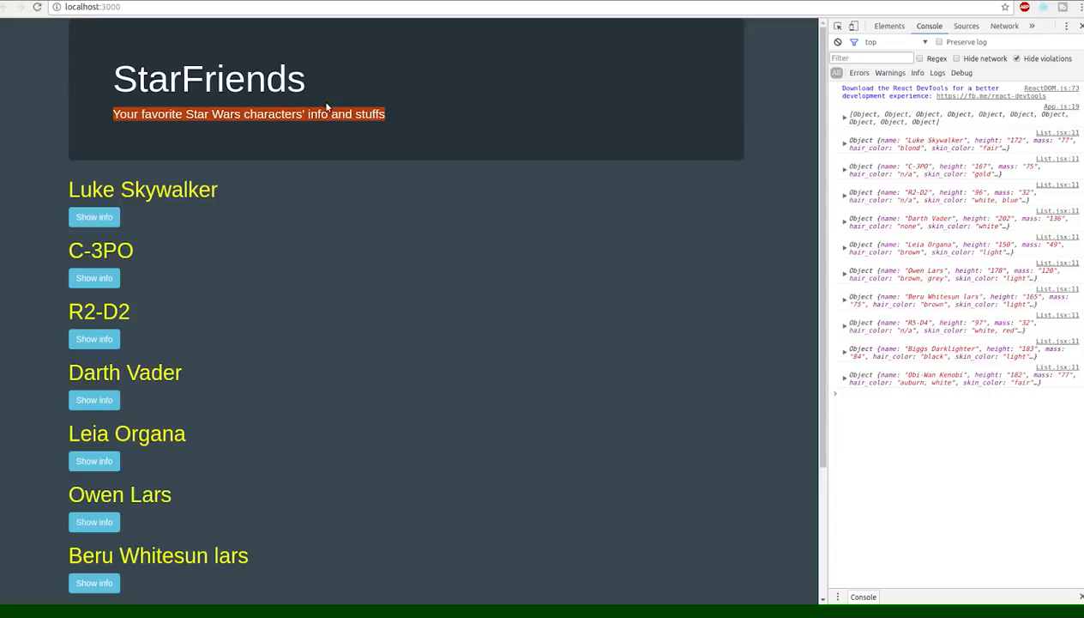
mouse_move(72, 206)
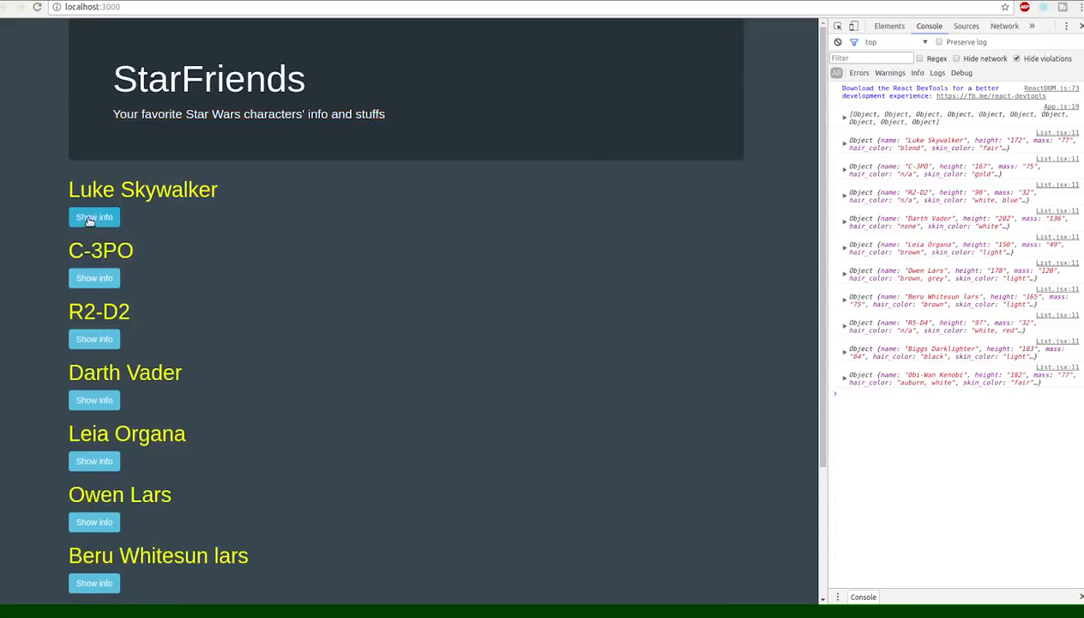
mouse_move(302, 175)
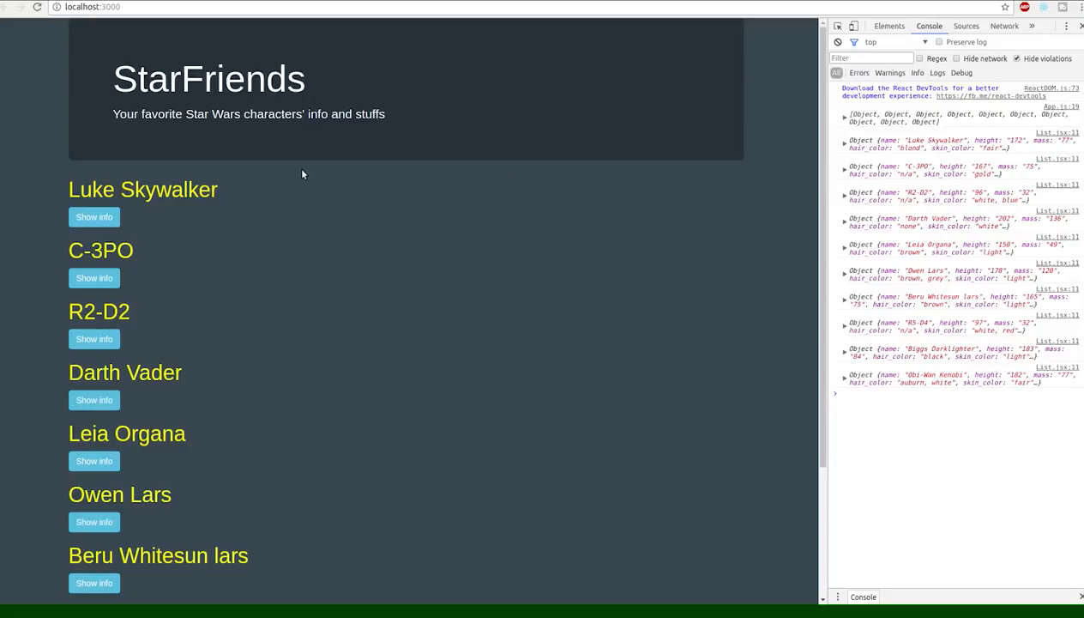
mouse_move(229, 216)
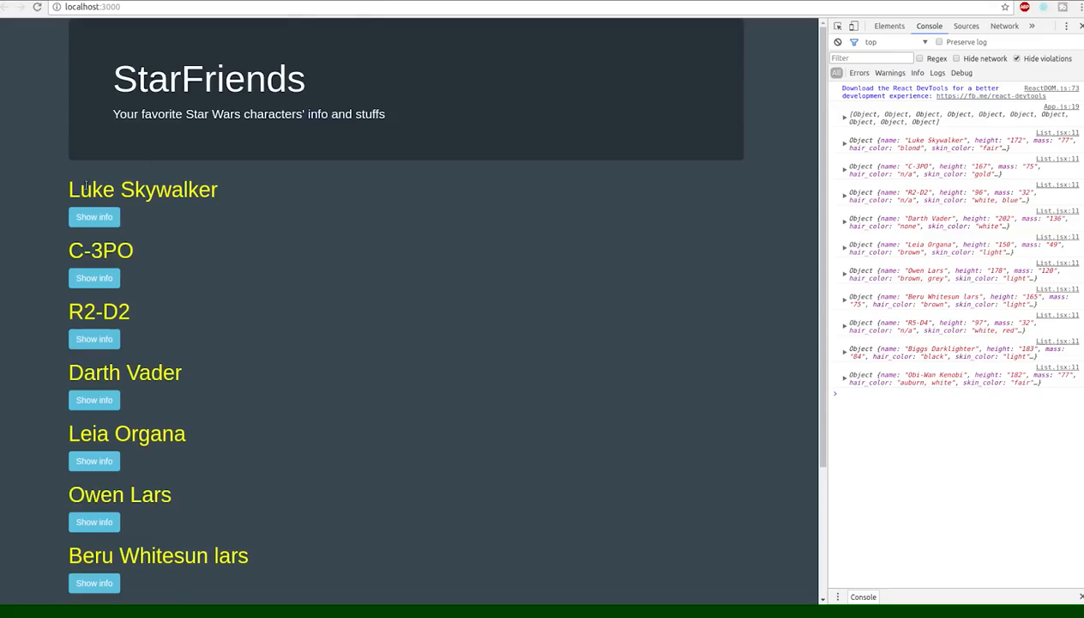
double_click(143, 189)
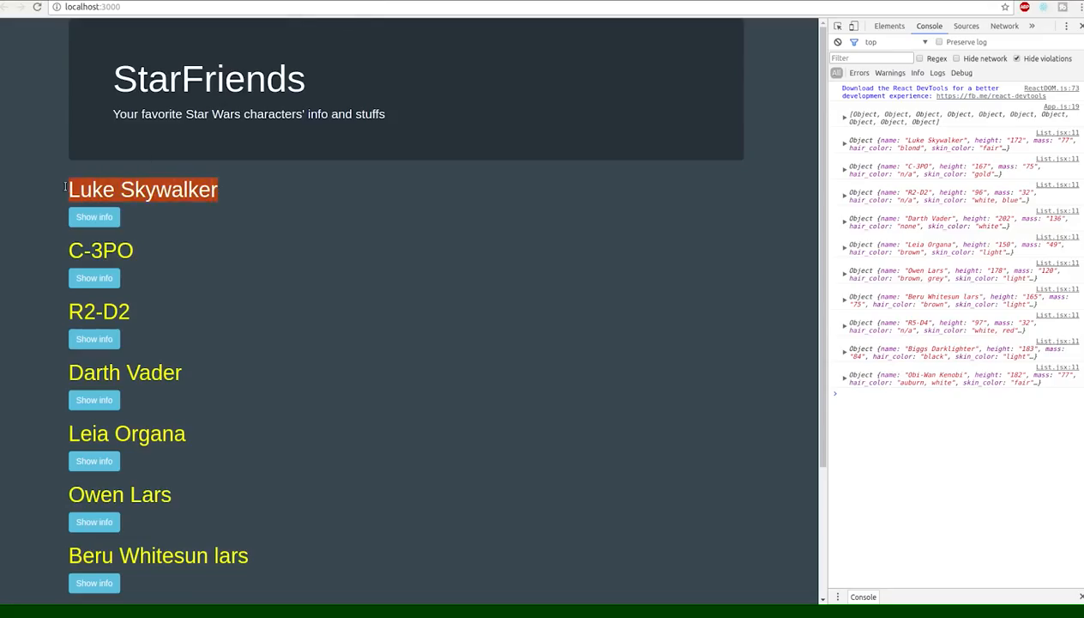
left_click(93, 217)
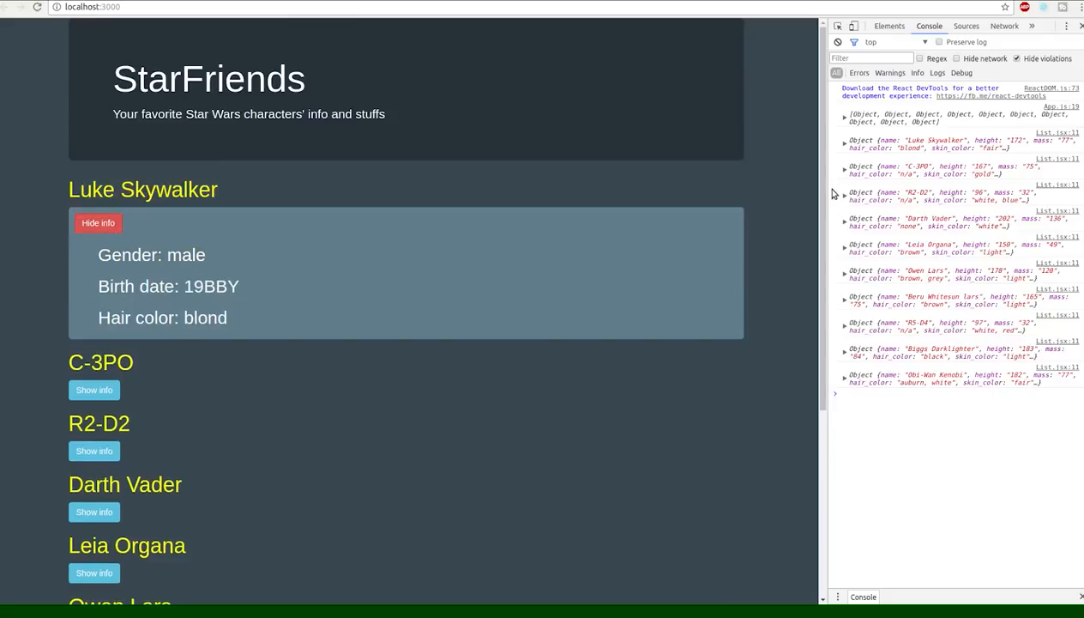
left_click(98, 223)
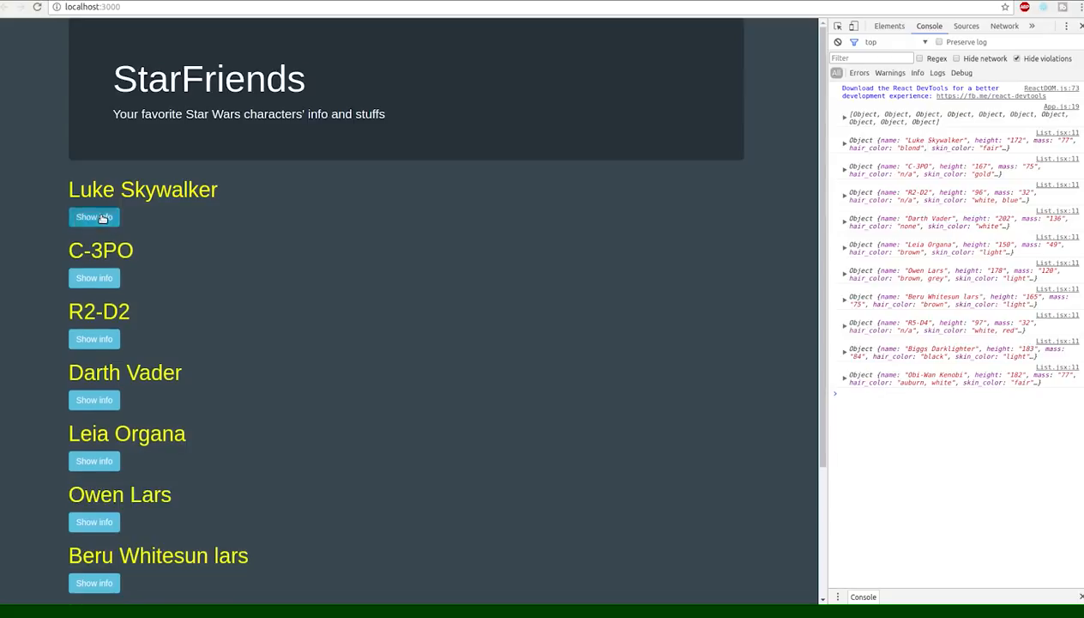
left_click(93, 216)
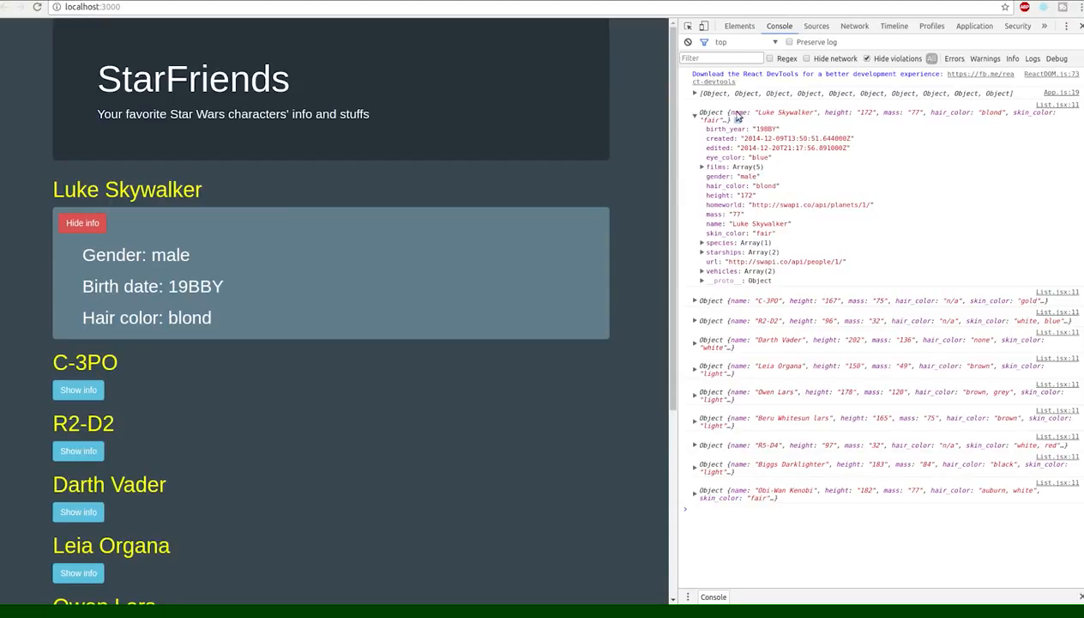
mouse_move(782, 120)
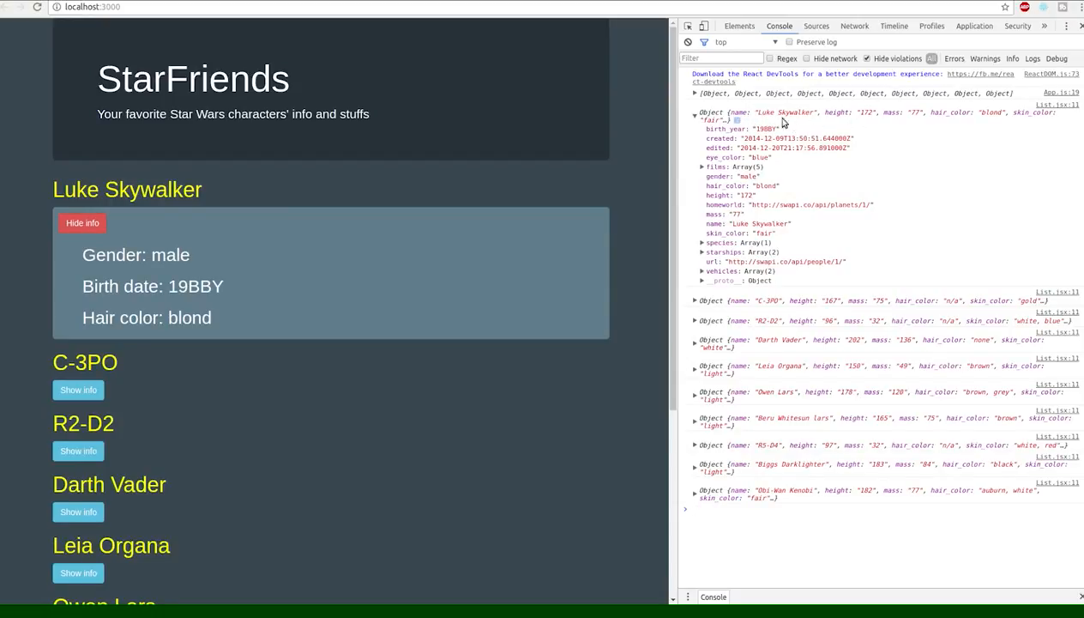
mouse_move(752, 116)
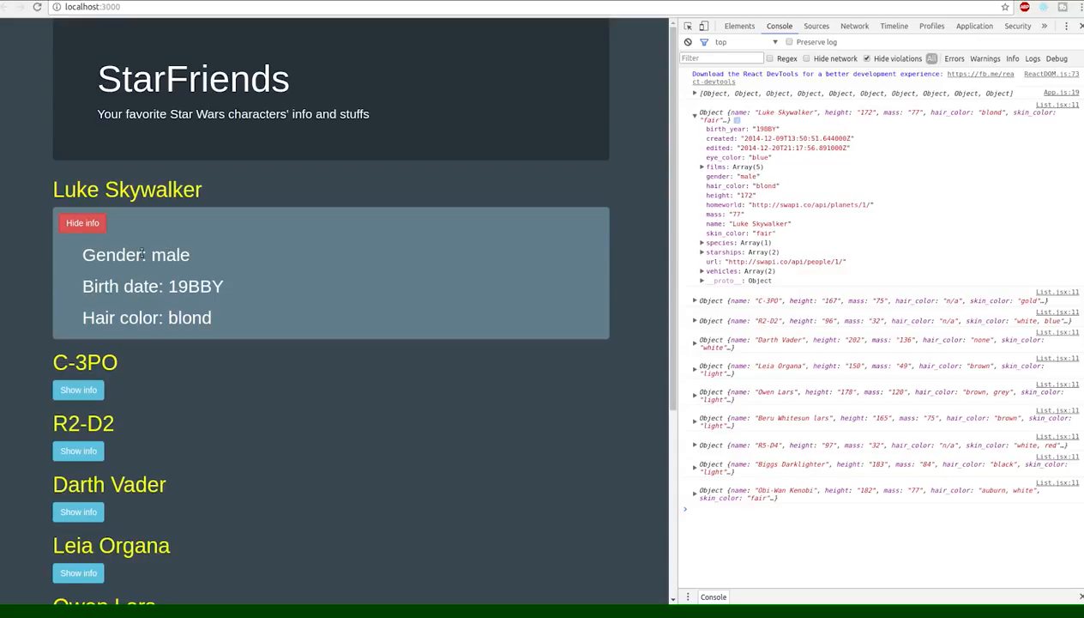
mouse_move(129, 258)
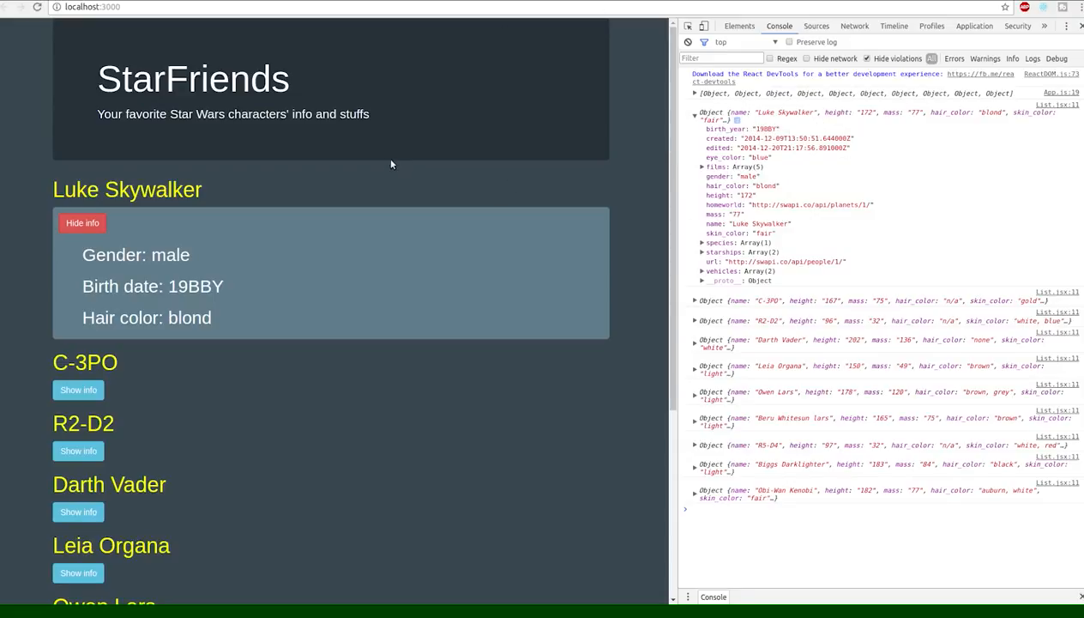
mouse_move(249, 240)
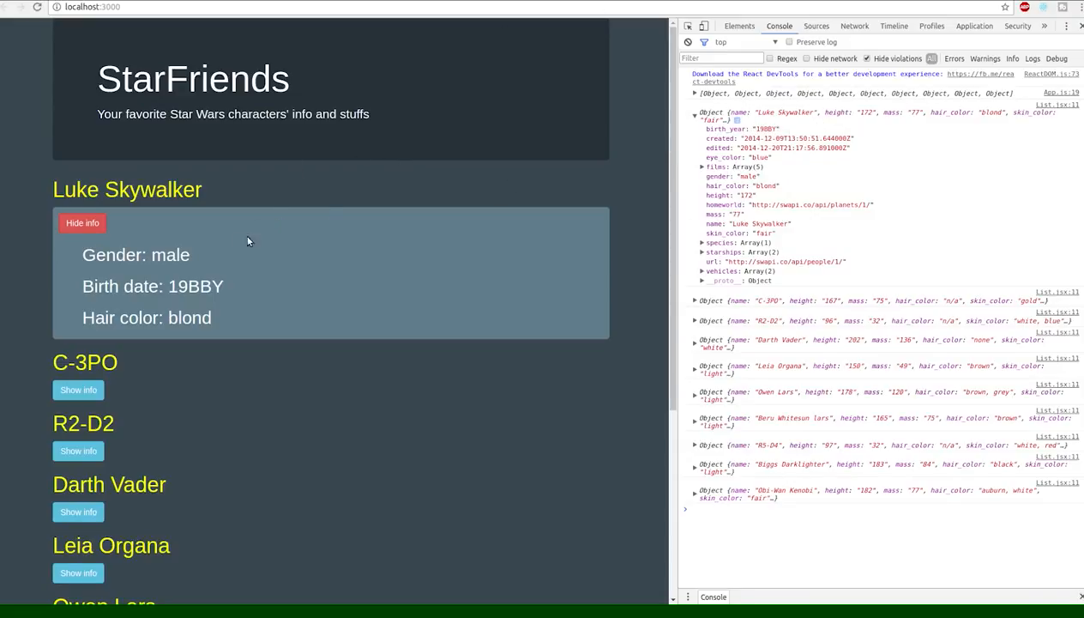